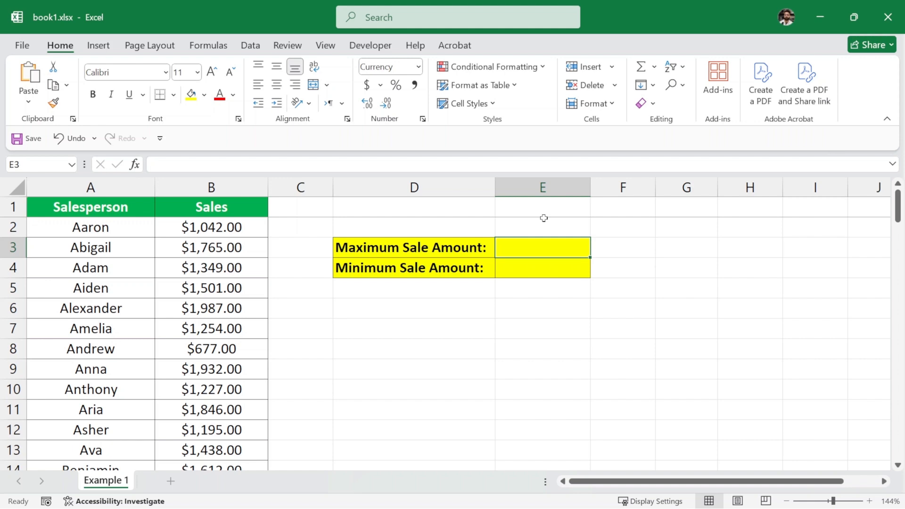
mouse_move(226, 381)
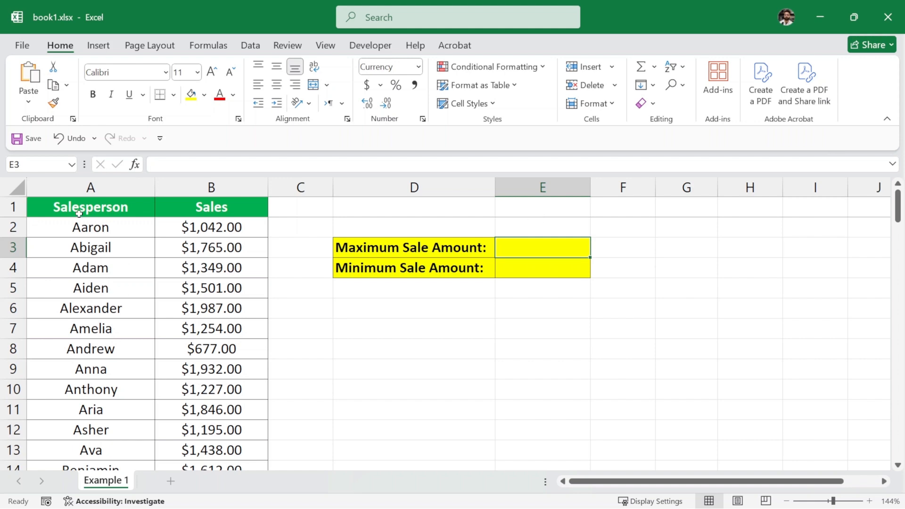
Scroll down to locate the Maximum and Minimum Sale Amount labels
scroll("down", 3)
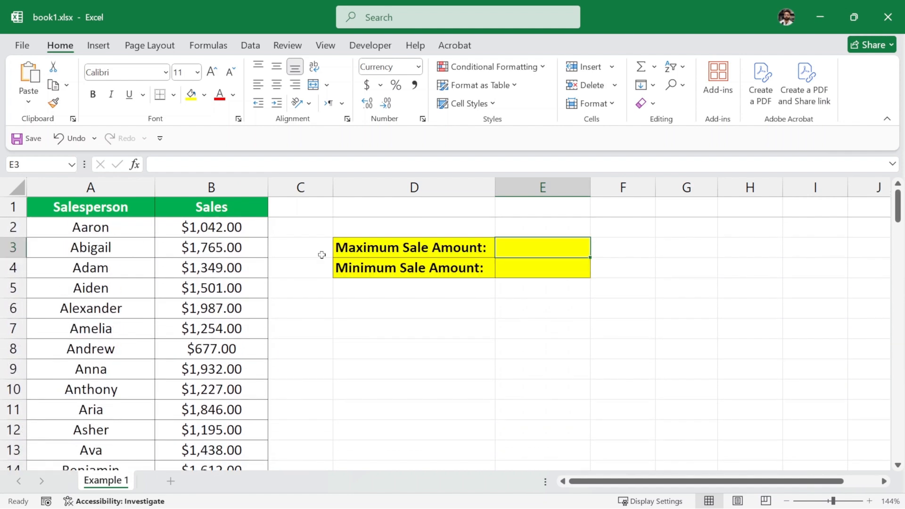
left_click(410, 247)
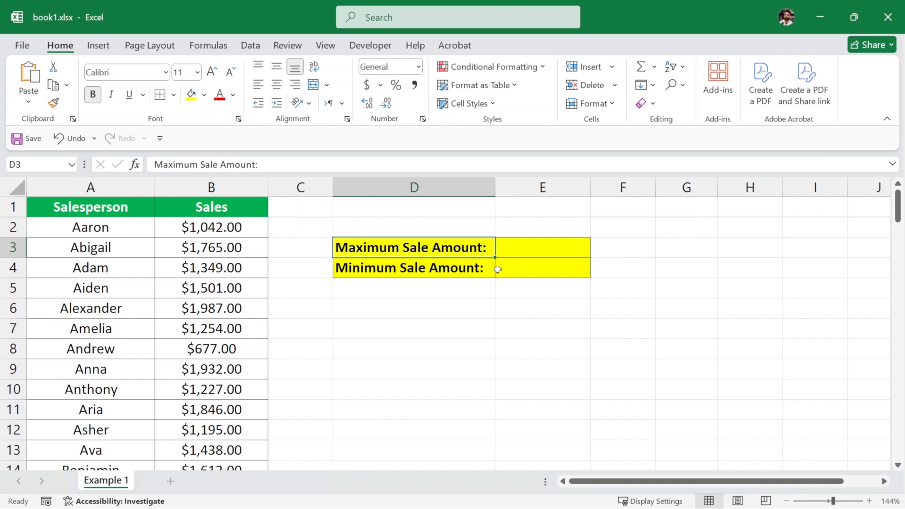
left_click(414, 267)
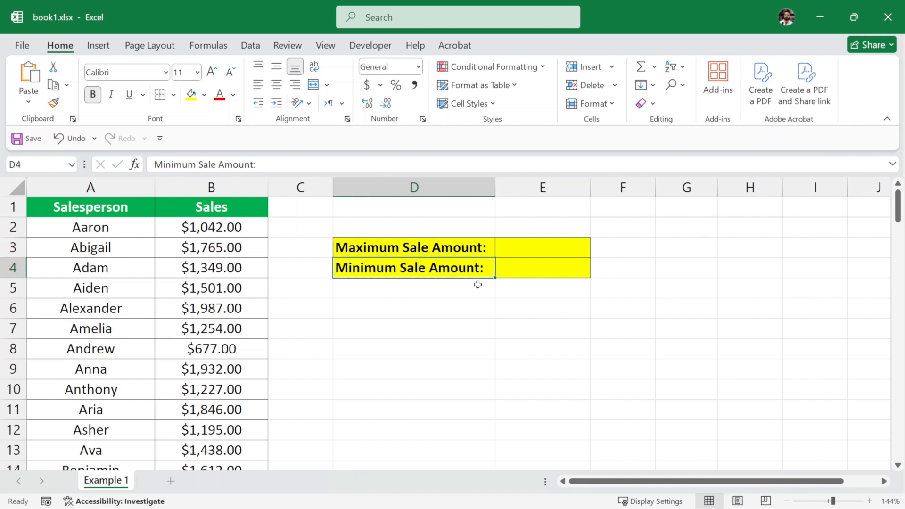
mouse_move(391, 247)
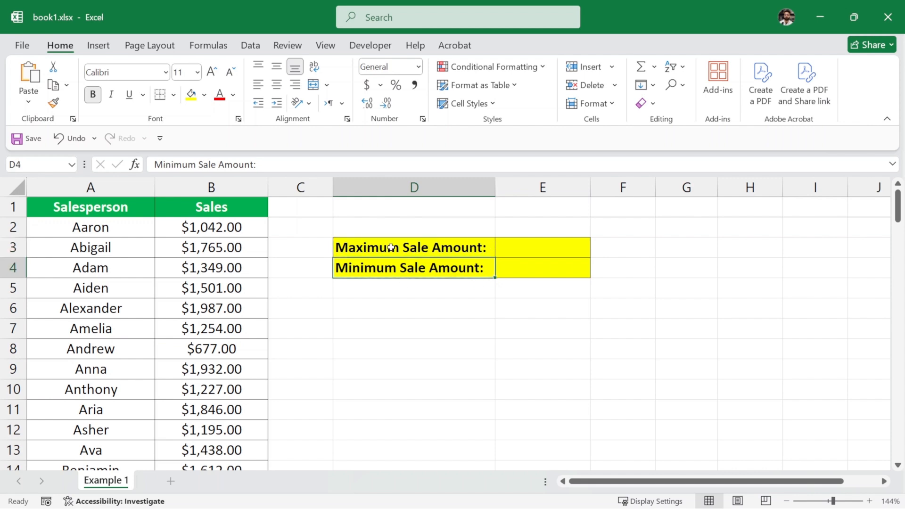
Start a =MAX( formula in yellow cell E3, selecting sales values as the argument
left_click(541, 247)
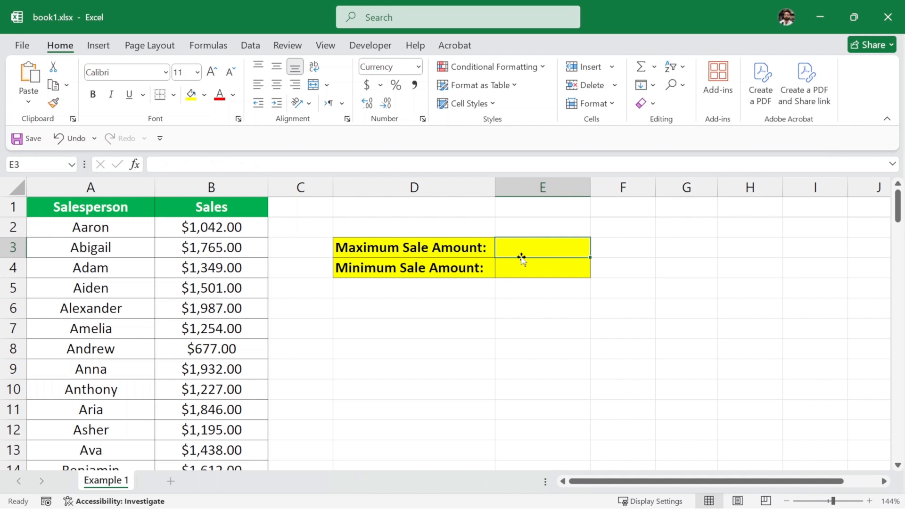
type("=")
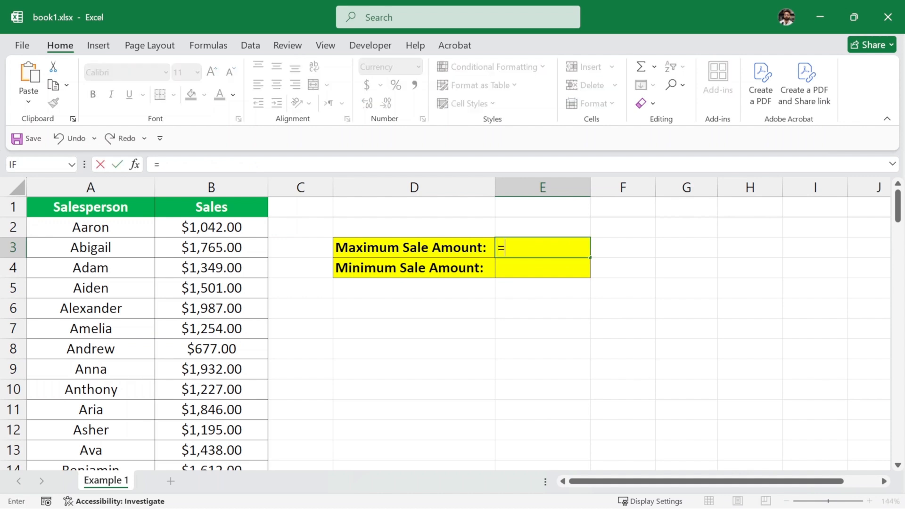
type("MAX(")
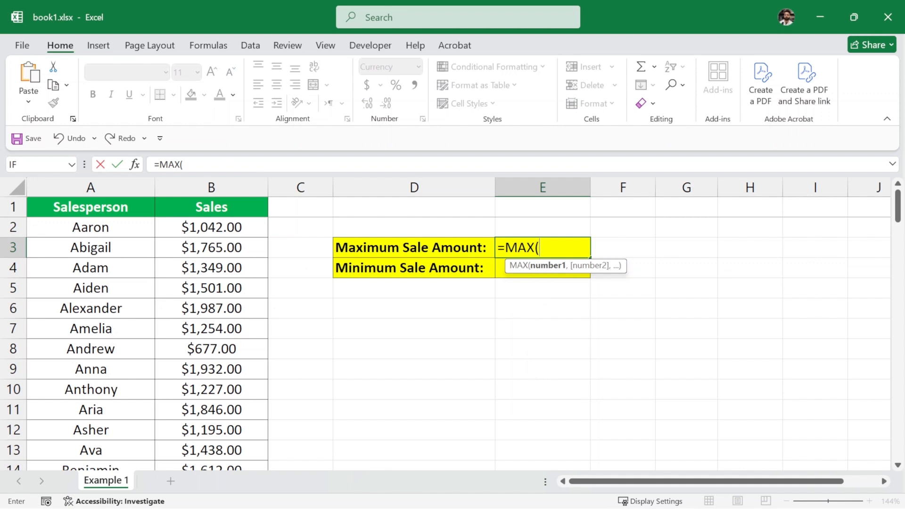
mouse_move(305, 255)
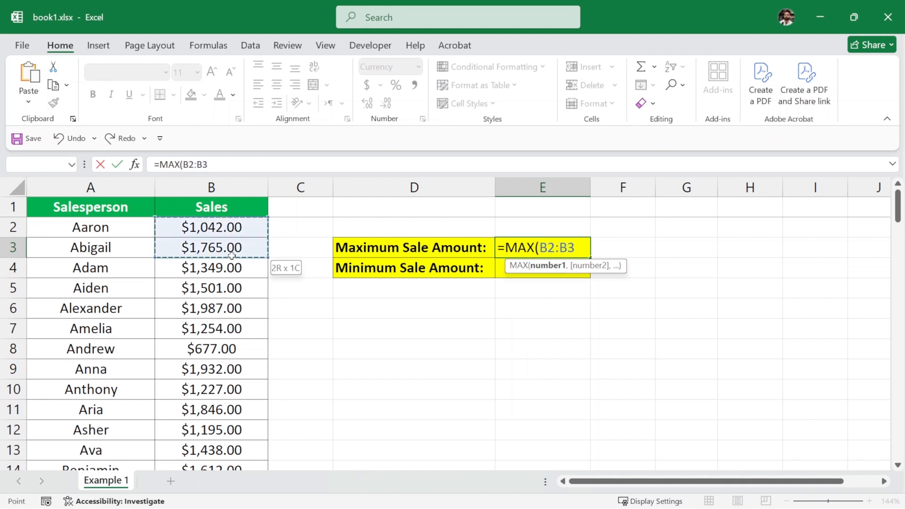
left_click_drag(229, 254, 229, 460)
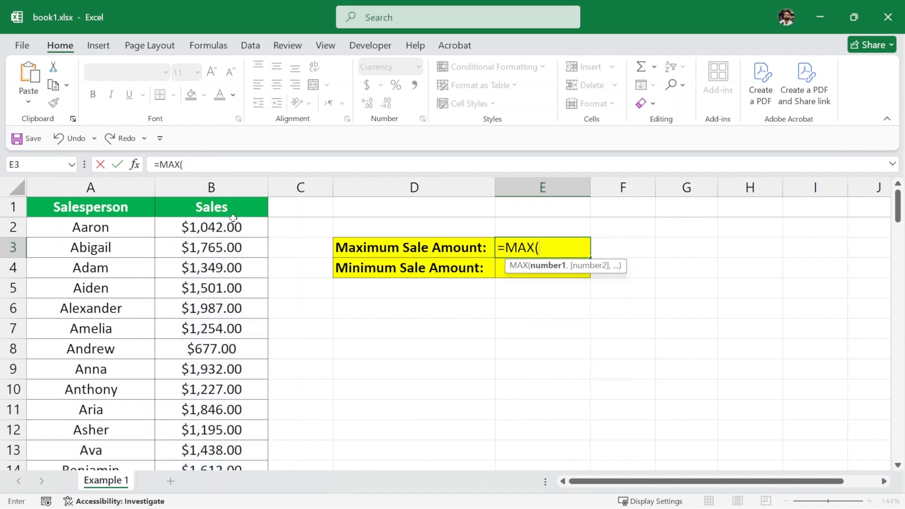
left_click(210, 227)
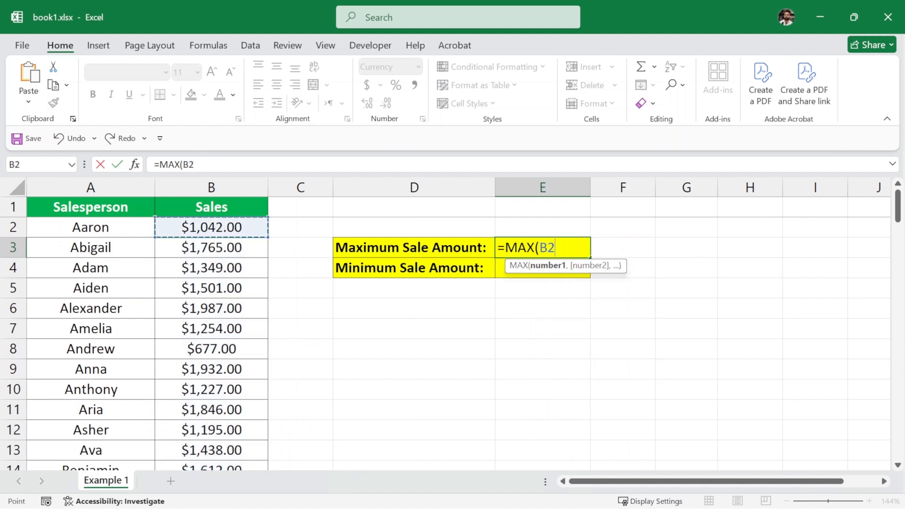
key("backspace")
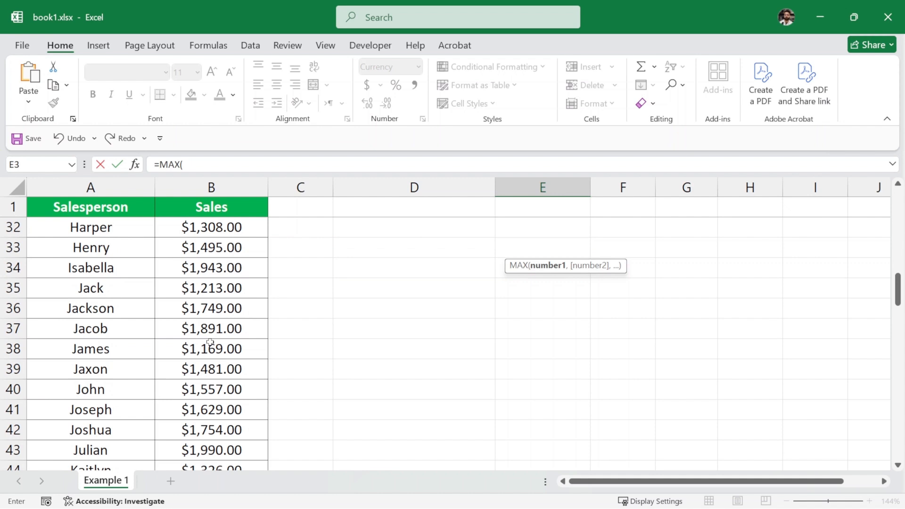
scroll("down", 3)
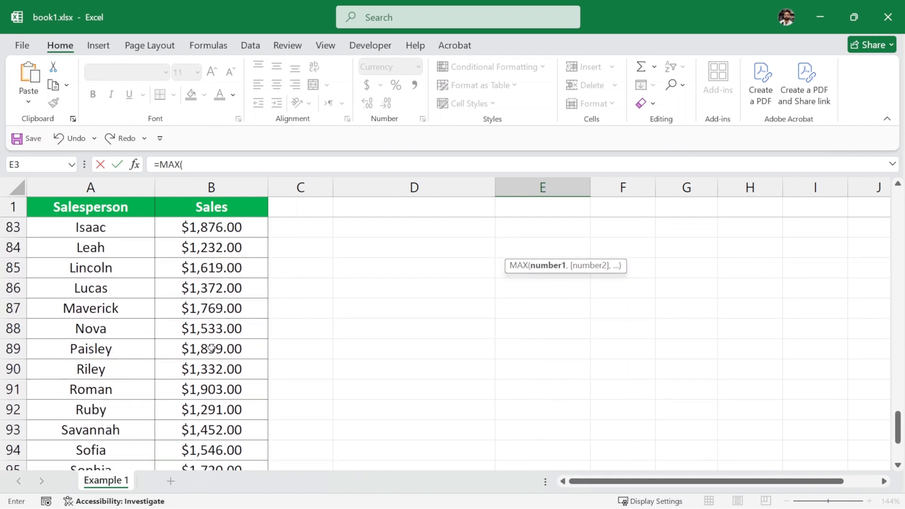
scroll("down", 3)
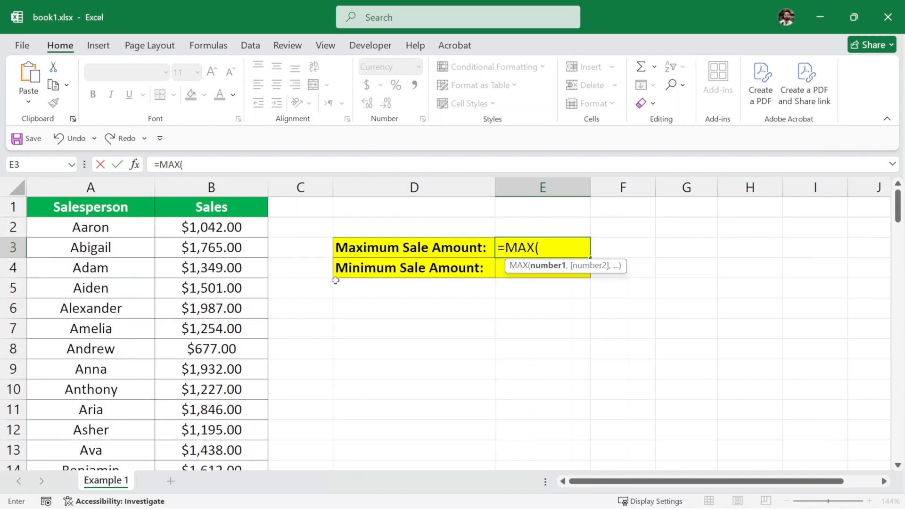
mouse_move(608, 234)
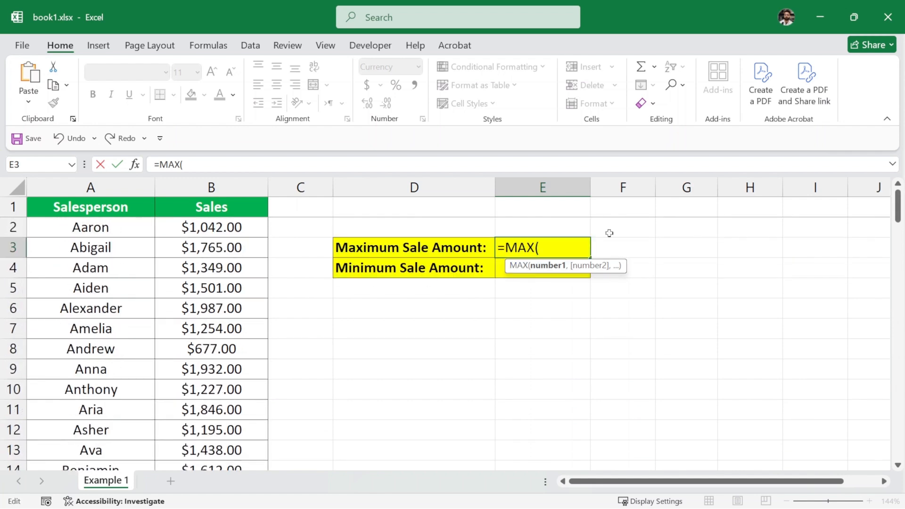
Complete the E3 formula as =MAX(B2:B98) so it shows $1,990.00
left_click(211, 226)
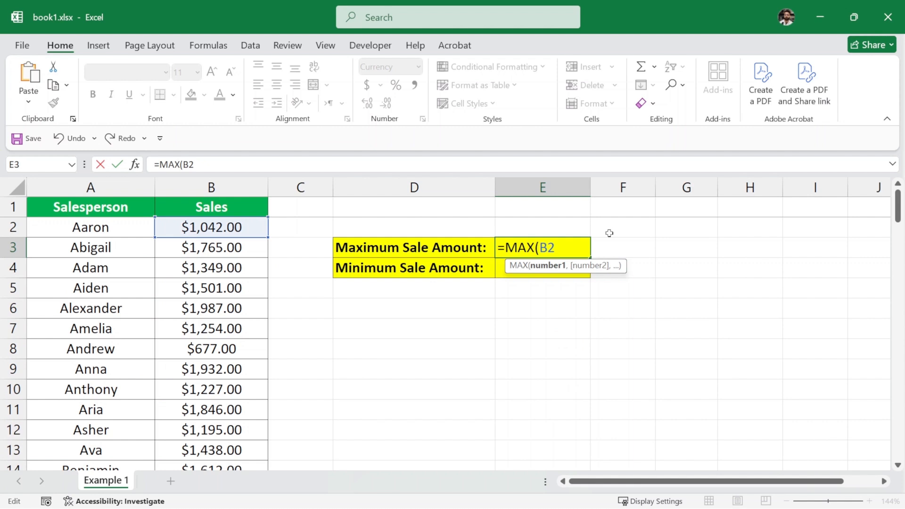
type(":B98")
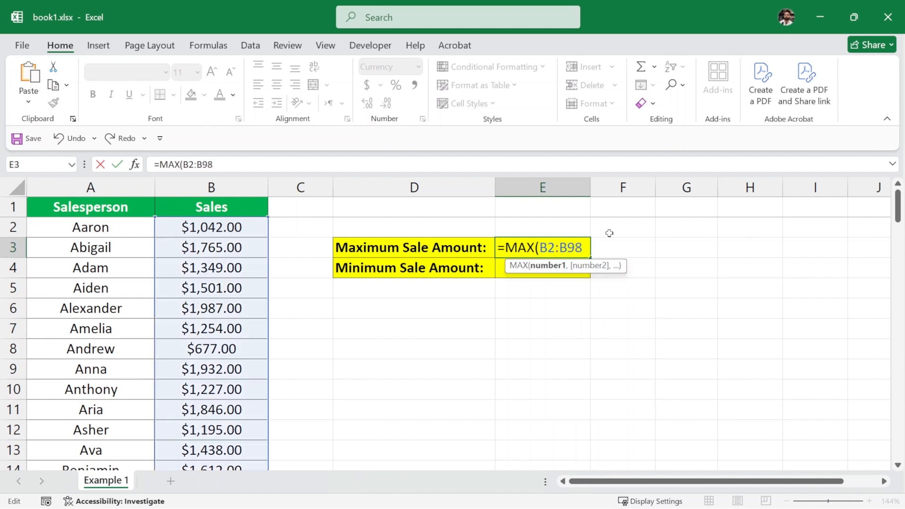
type(")")
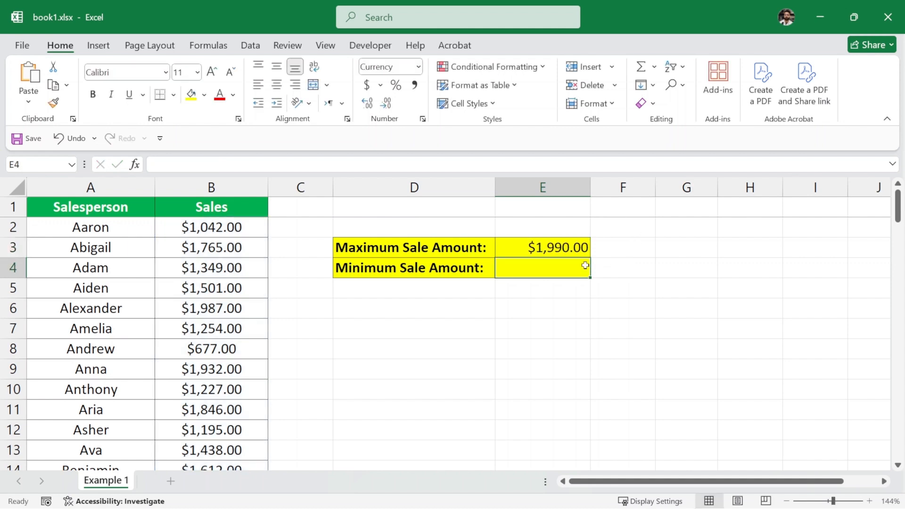
left_click(541, 246)
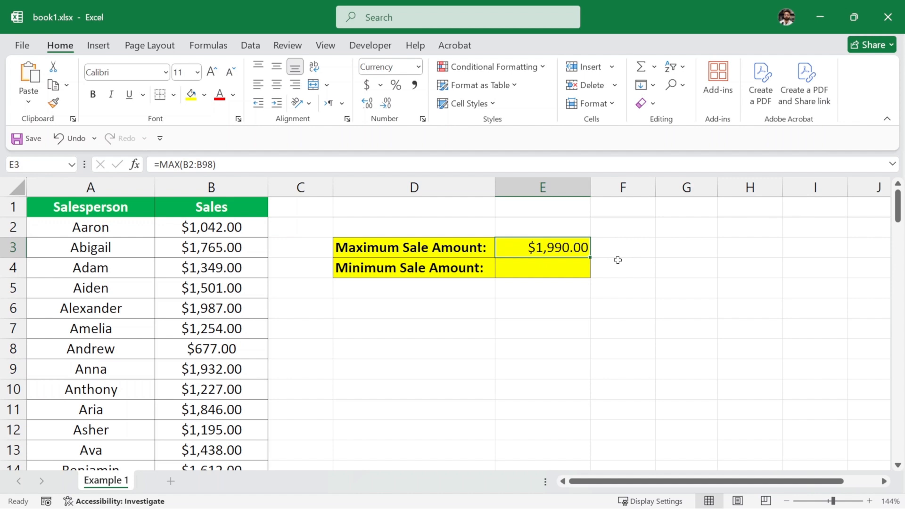
mouse_move(466, 255)
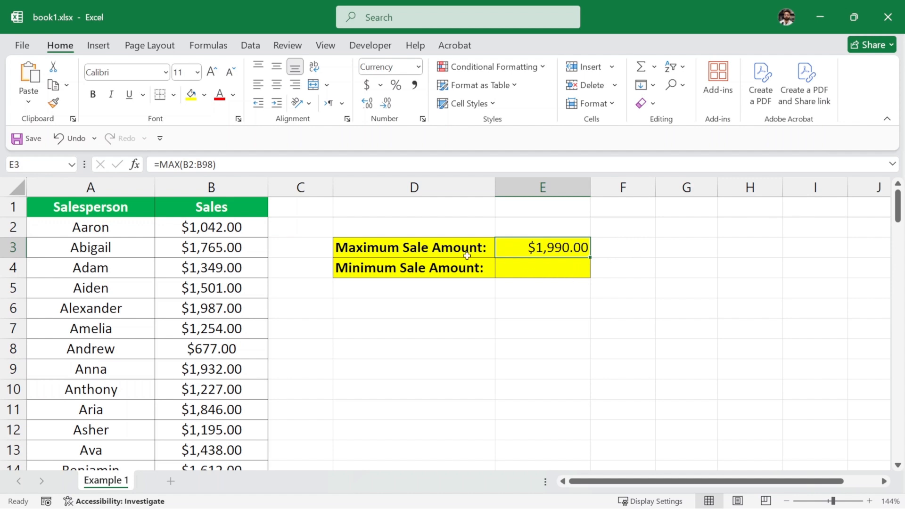
mouse_move(559, 273)
type("=")
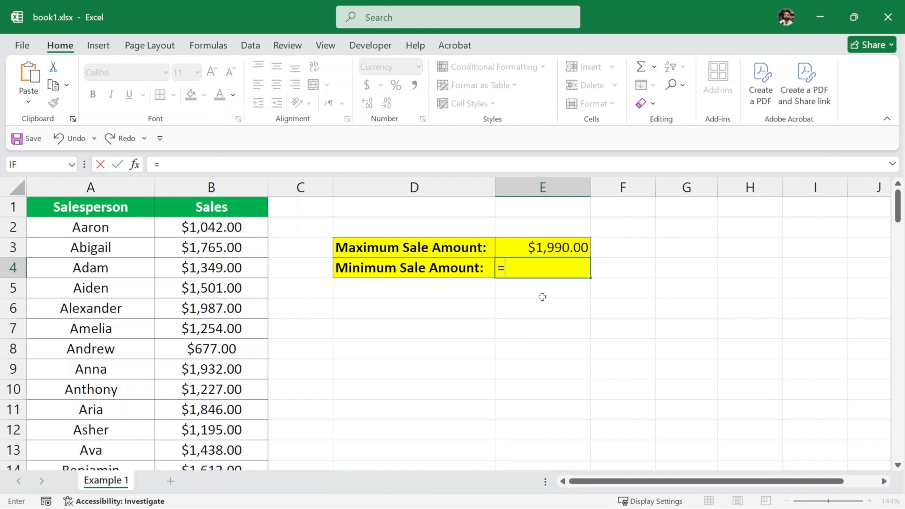
Enter =MIN(B2:B98) in E4 so it shows the minimum sale of $325.00
type("MIN")
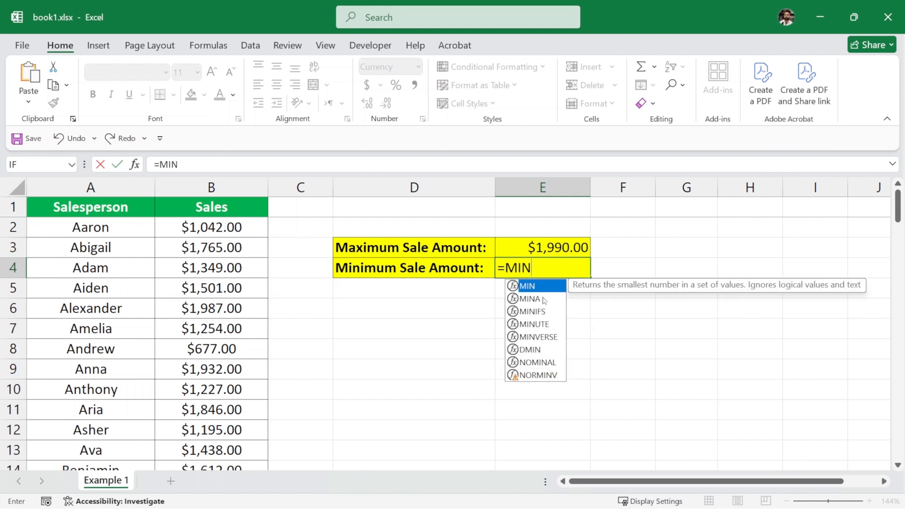
type("(")
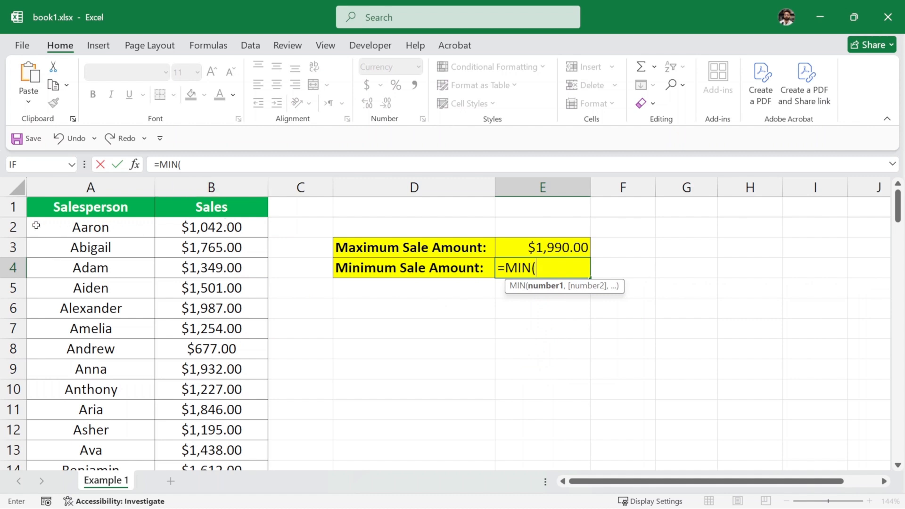
mouse_move(462, 319)
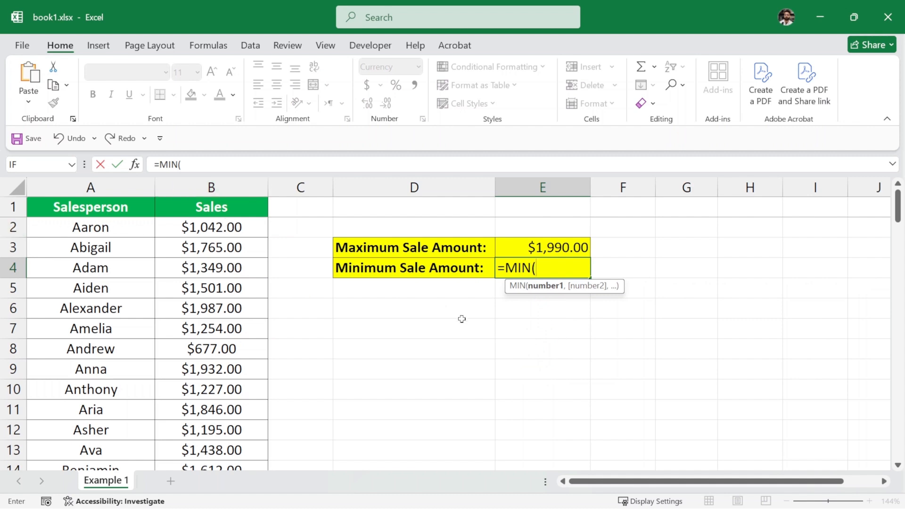
left_click(210, 226)
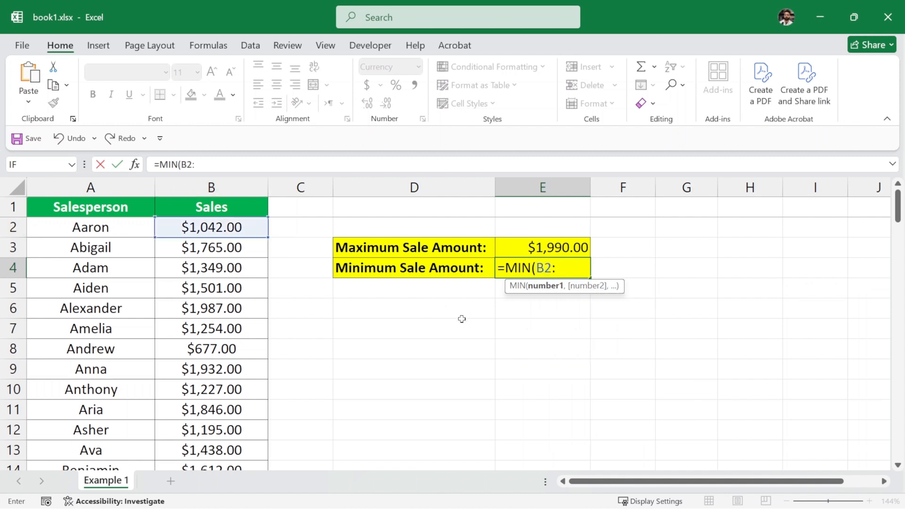
mouse_move(499, 304)
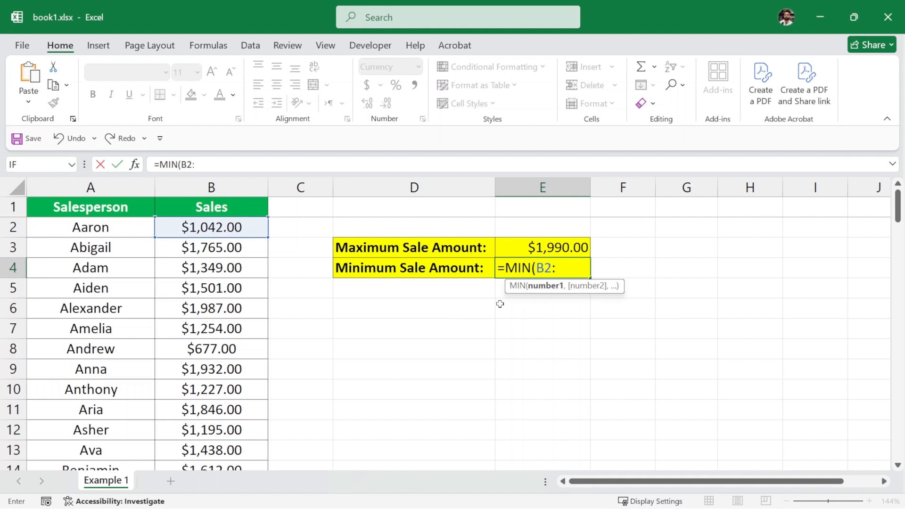
type("B98")
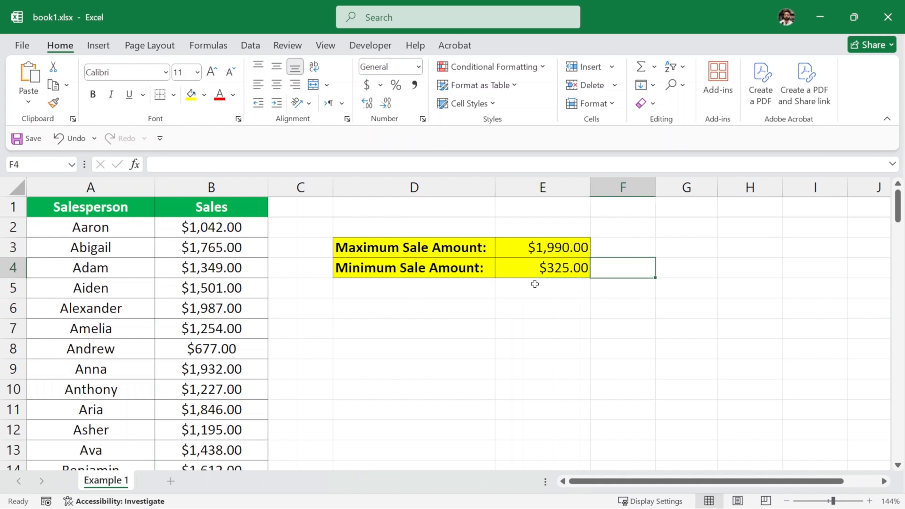
left_click(541, 288)
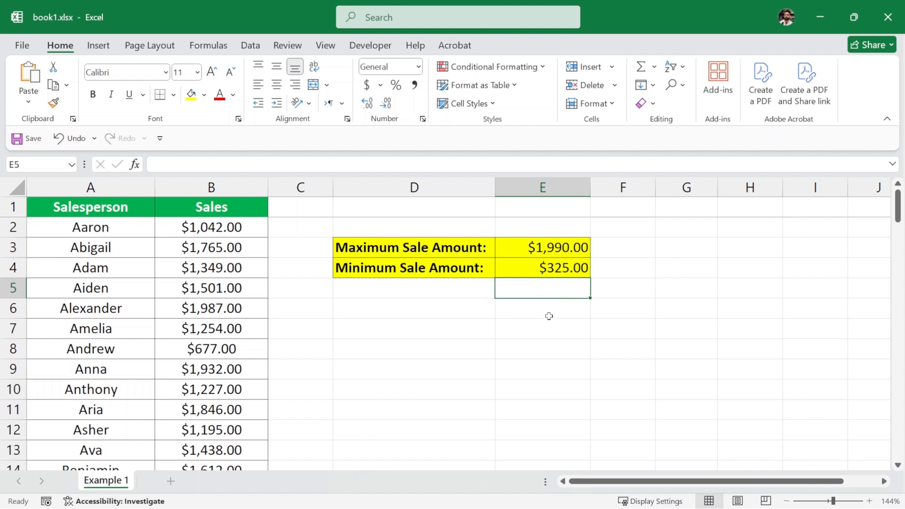
mouse_move(550, 317)
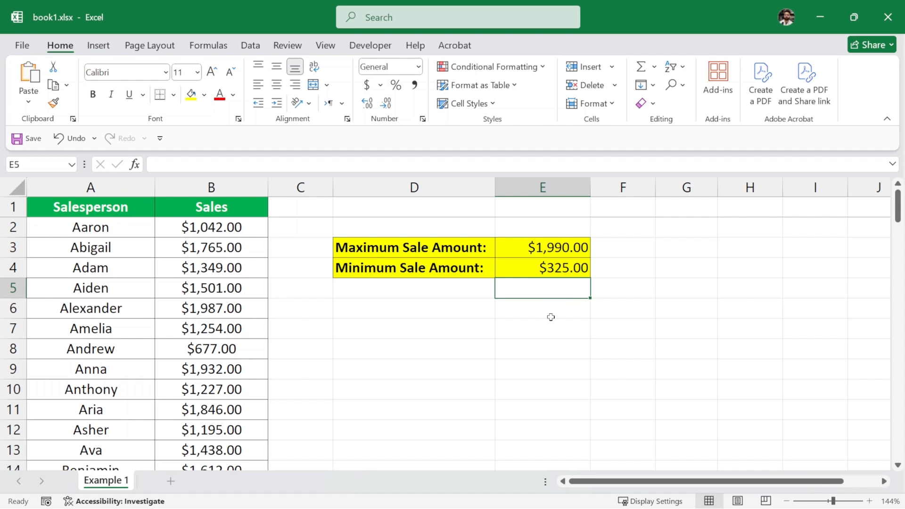